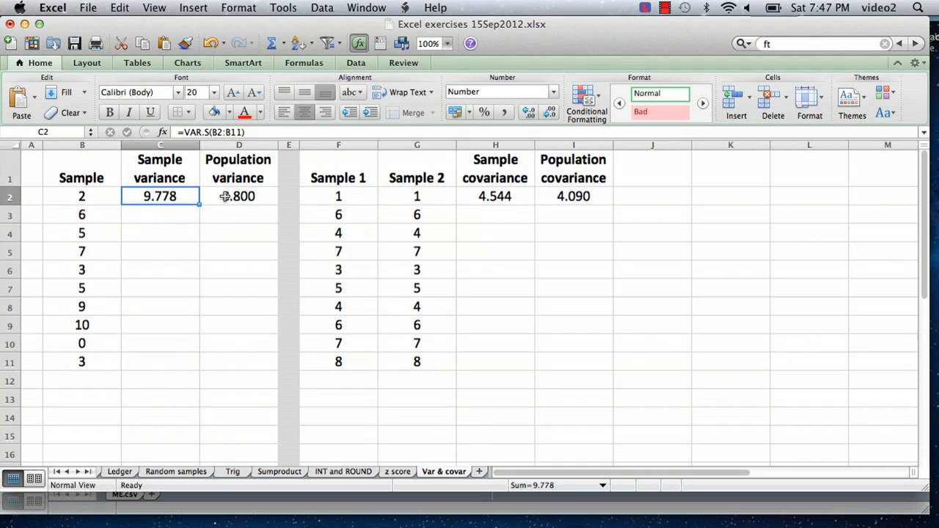
{"action": "mouse_move", "coordinate": [226, 200]}
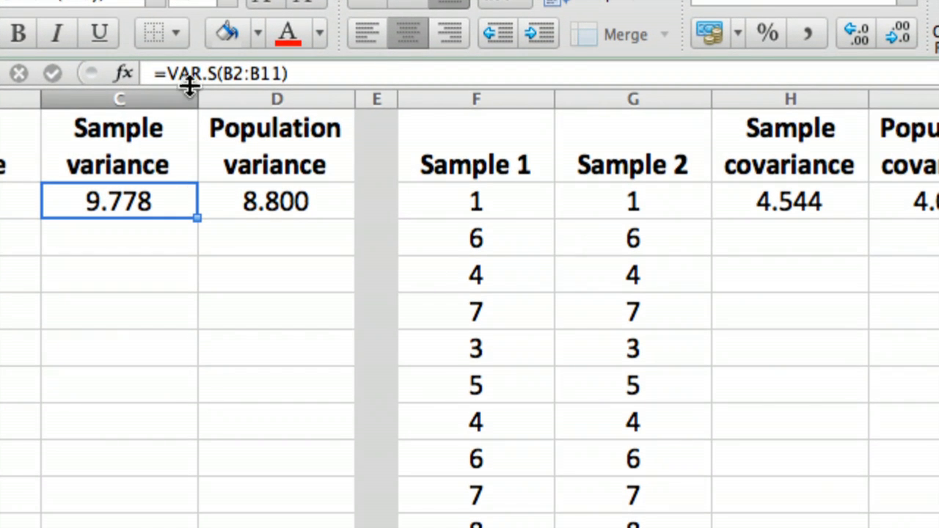
Follow the VAR.S tooltip link from the C2 formula to Excel Help
{"action": "left_click", "coordinate": [273, 201]}
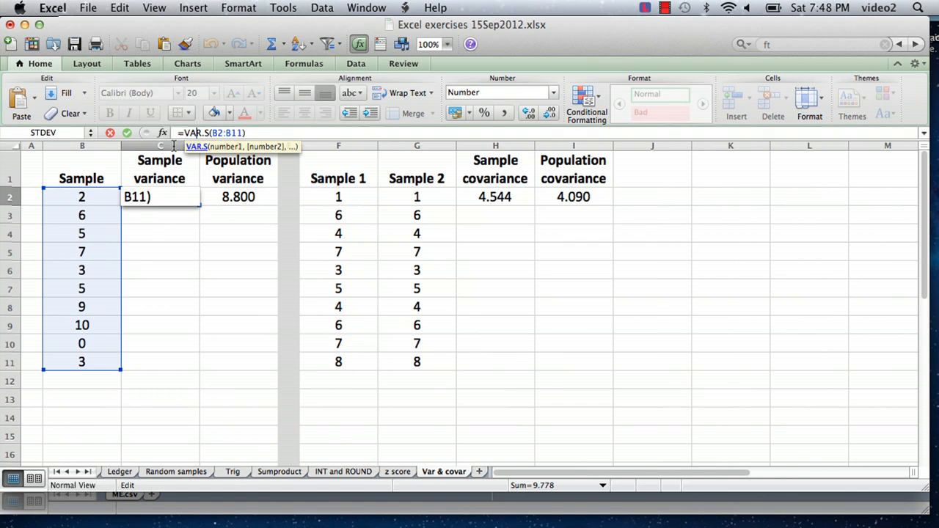
{"action": "mouse_move", "coordinate": [195, 150]}
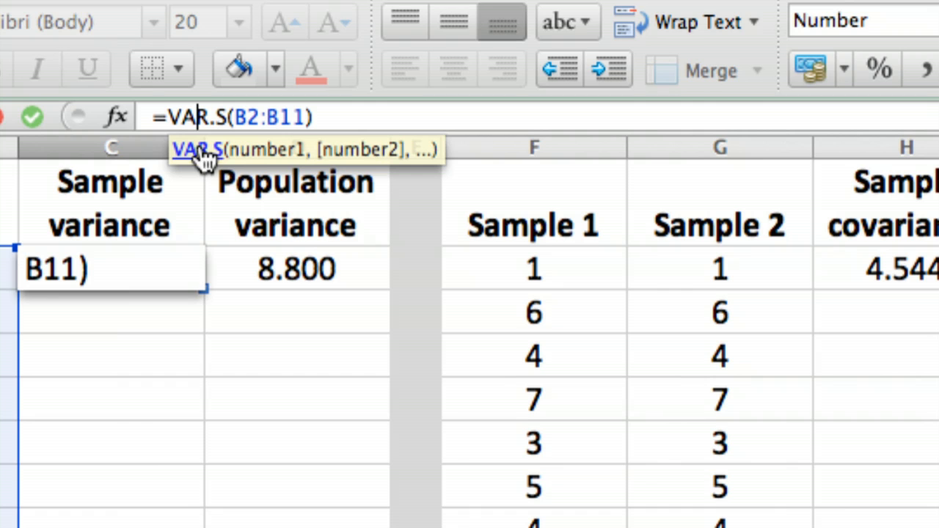
{"action": "mouse_move", "coordinate": [203, 159]}
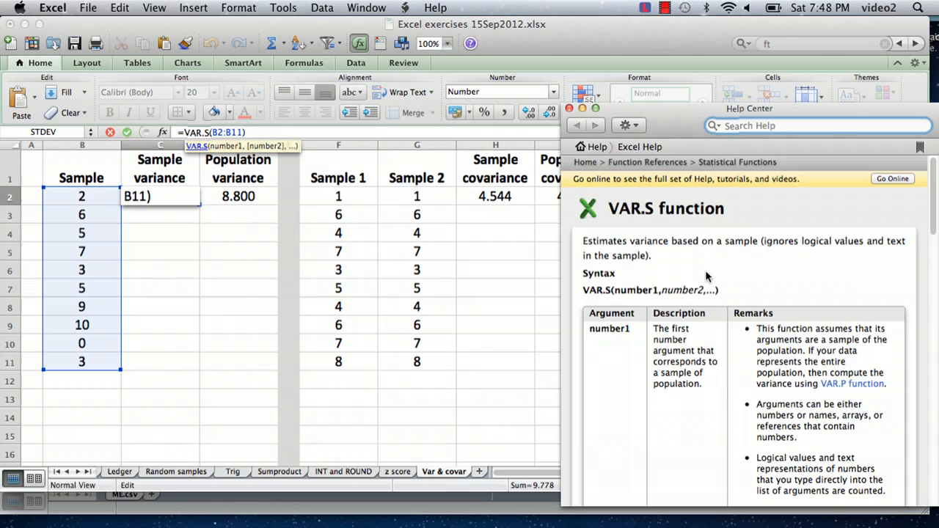
Scroll the VAR.S article down to General remarks and its n−1 variance equation
{"action": "scroll", "scroll_direction": "down", "scroll_amount": 3}
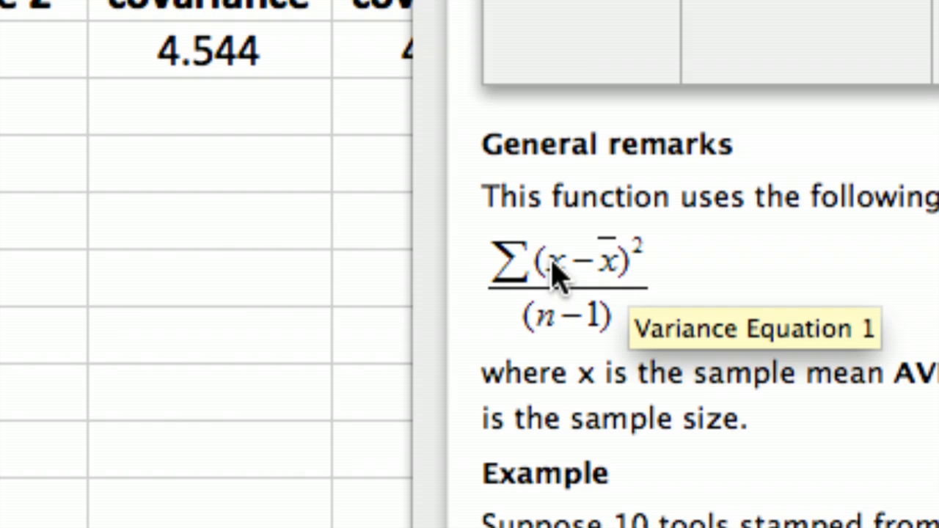
{"action": "mouse_move", "coordinate": [594, 264]}
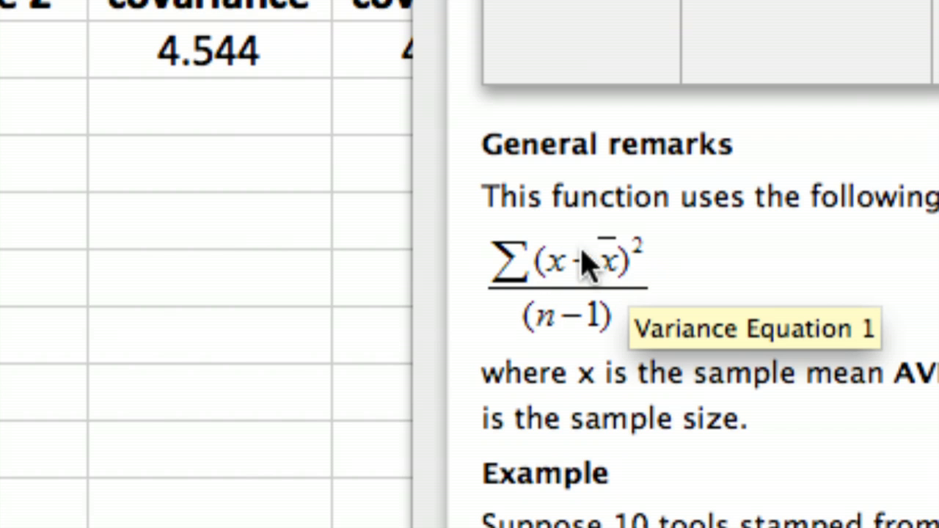
{"action": "mouse_move", "coordinate": [616, 281]}
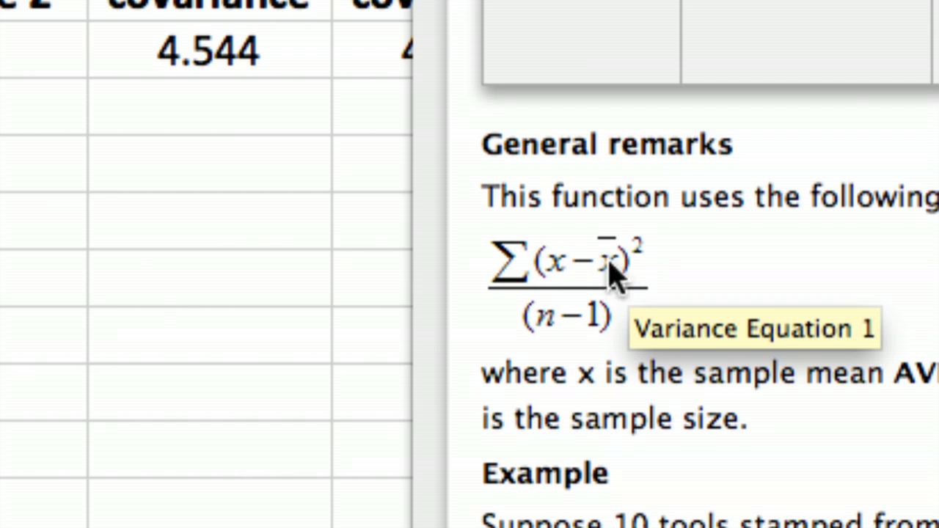
{"action": "mouse_move", "coordinate": [616, 286]}
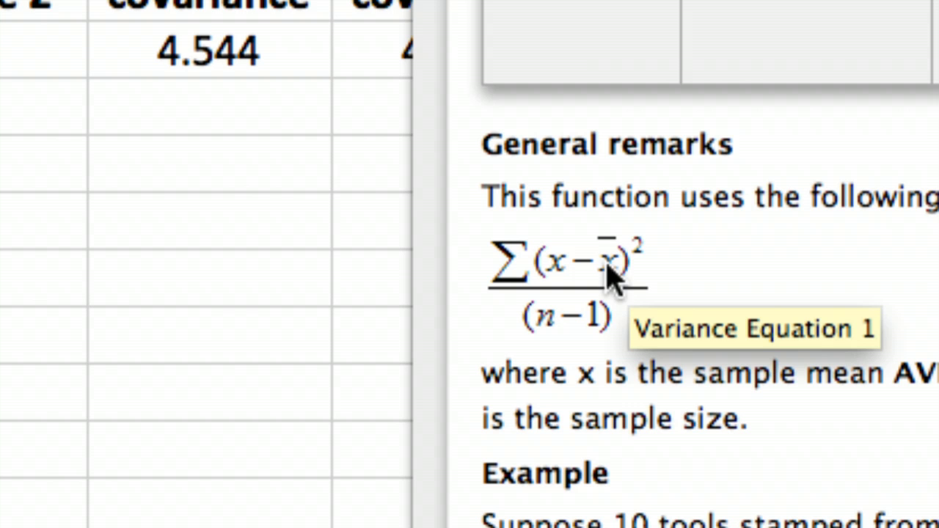
{"action": "mouse_move", "coordinate": [657, 299]}
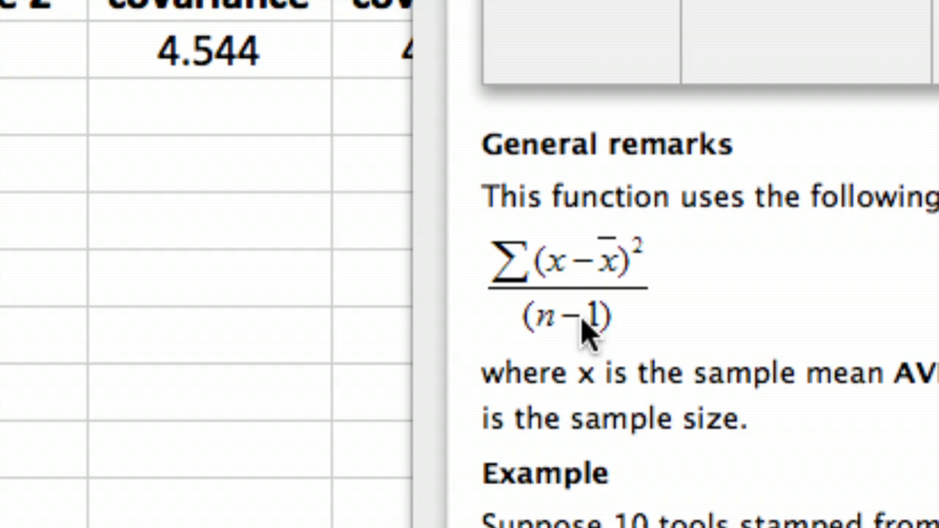
{"action": "mouse_move", "coordinate": [628, 340]}
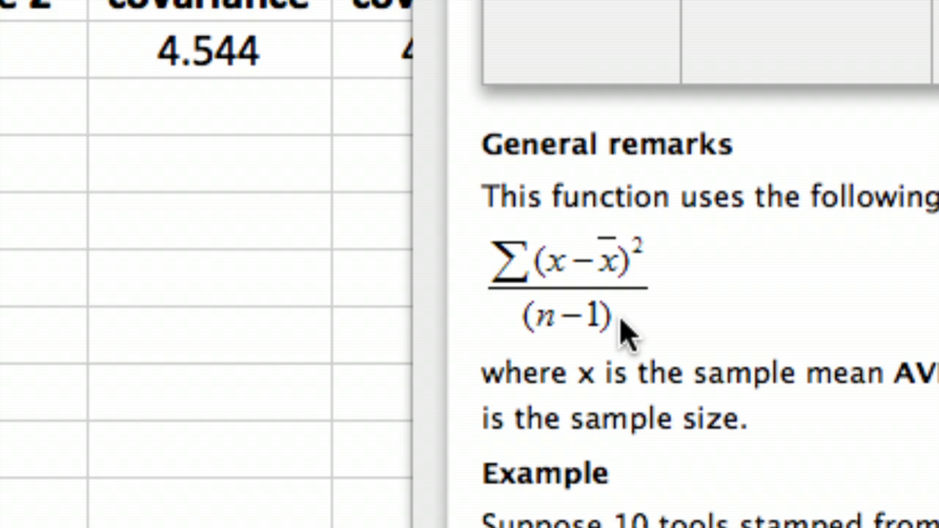
{"action": "mouse_move", "coordinate": [584, 335]}
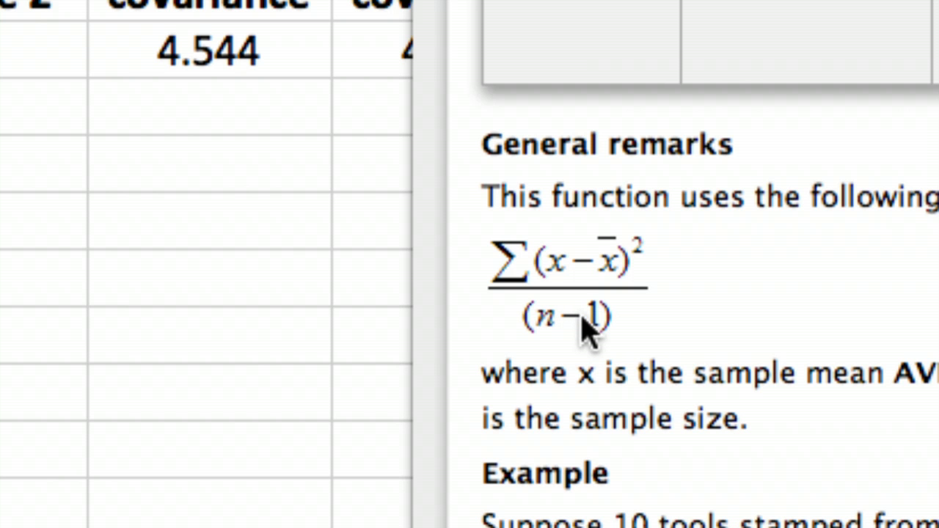
{"action": "mouse_move", "coordinate": [690, 330]}
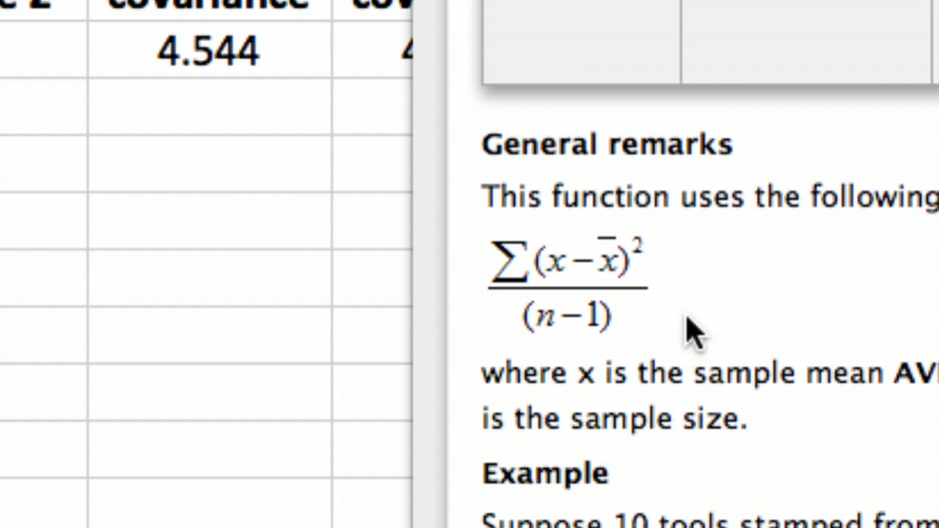
{"action": "mouse_move", "coordinate": [653, 341]}
{"action": "type", "text": "=sqrt"}
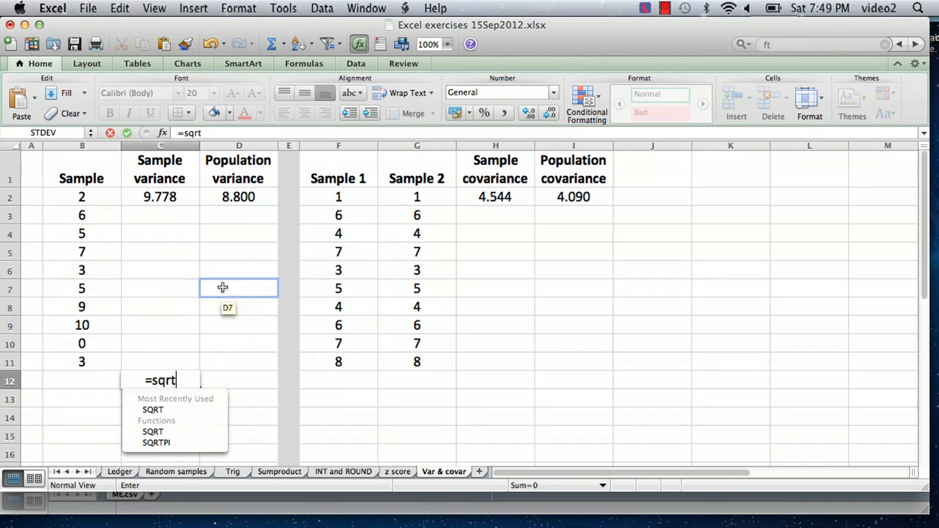
Enter =SQRT(C2) in C12 giving 3.1269438, and start a STDEV formula in C13
{"action": "left_click", "coordinate": [158, 196]}
{"action": "type", "text": "="}
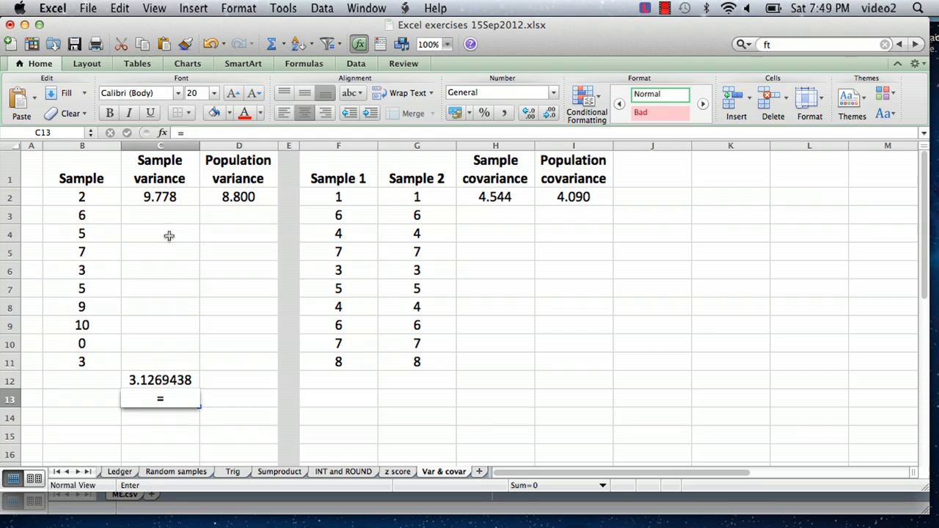
{"action": "type", "text": "ste"}
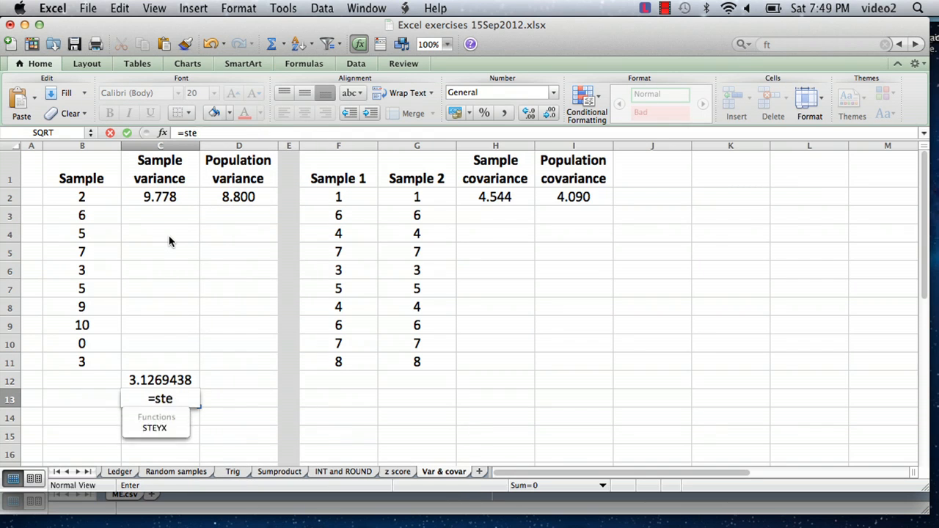